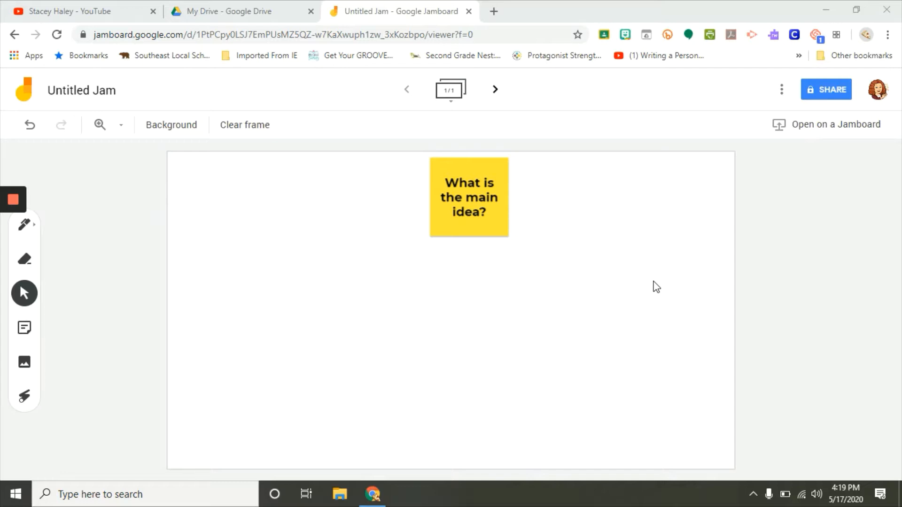
- Start another sticky note after the green 'mongoose' note
click(24, 328)
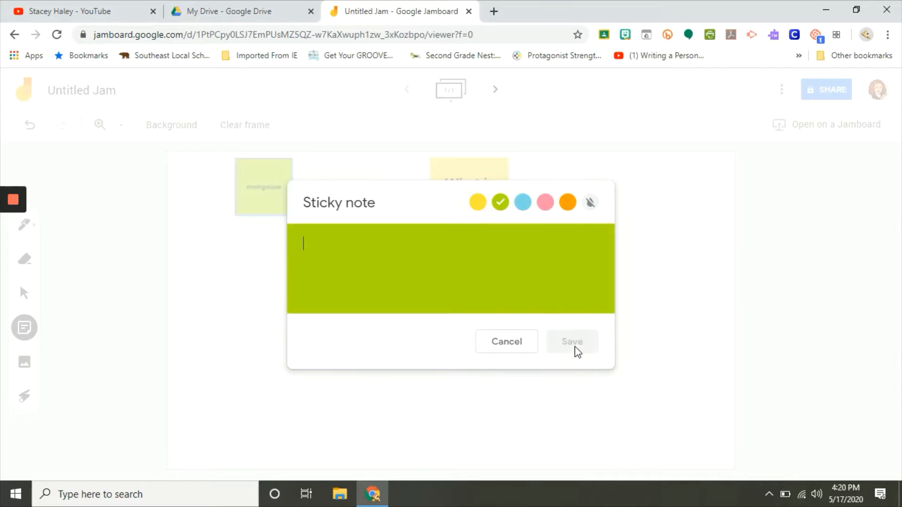
- Make a blue 'long' note, then pink and orange notes, typing 'size of a squirrel'
click(522, 202)
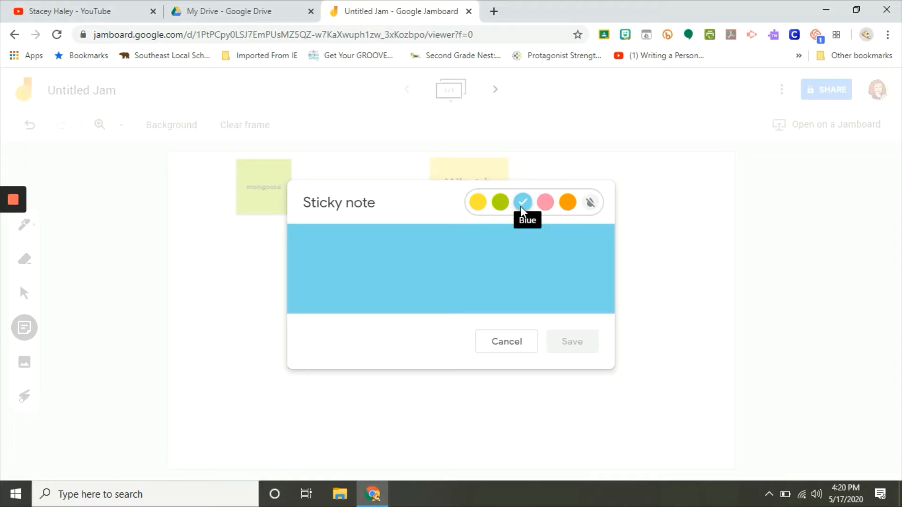
text(long)
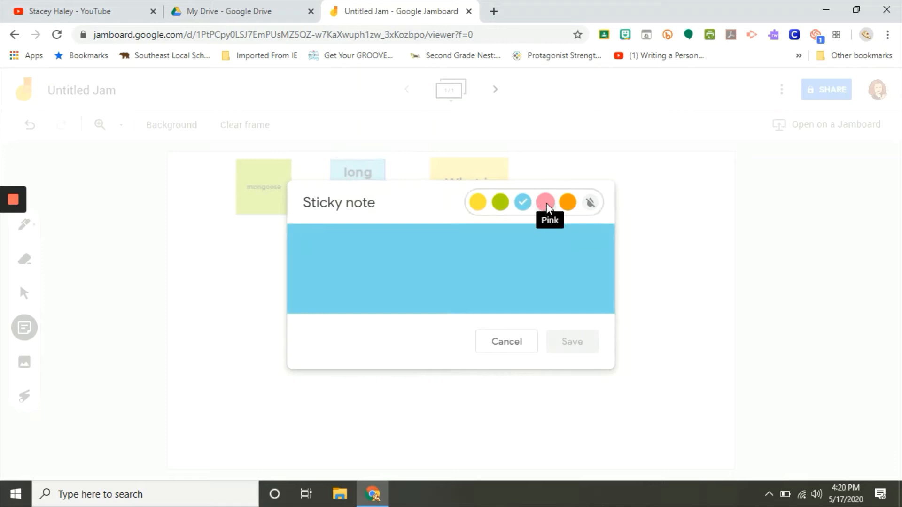
click(545, 202)
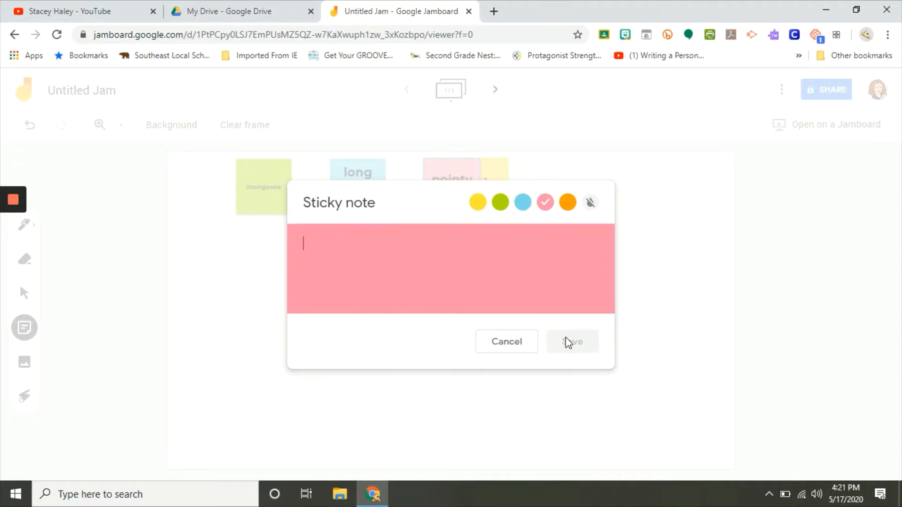
click(566, 202)
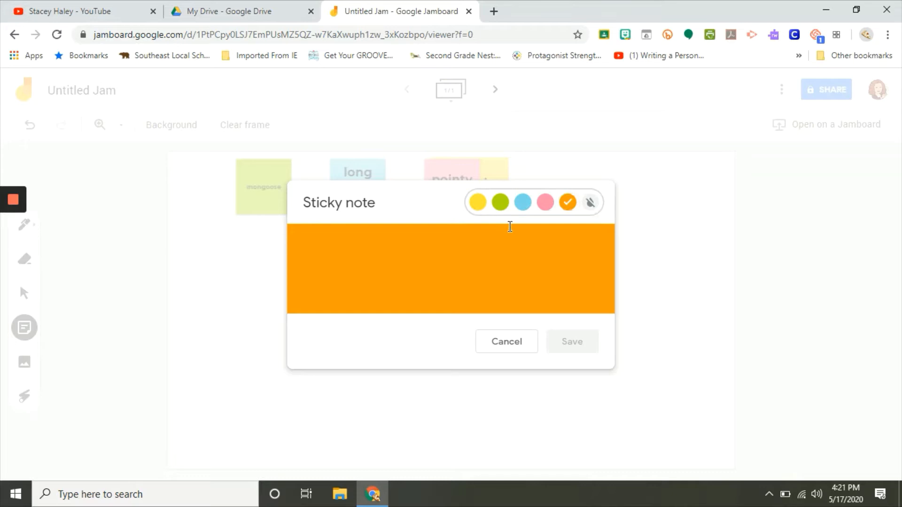
text(size of a s)
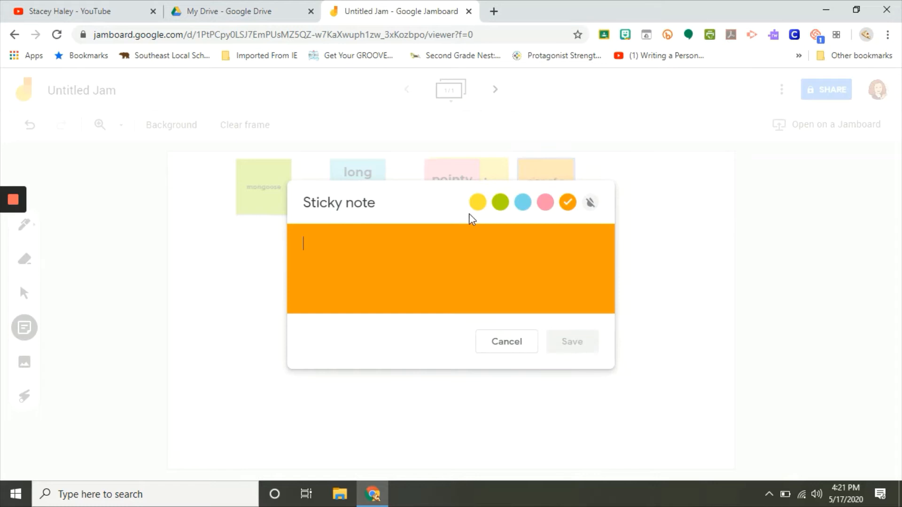
- Write a yellow 'African desert; hot sun' note and make the next note green
click(477, 202)
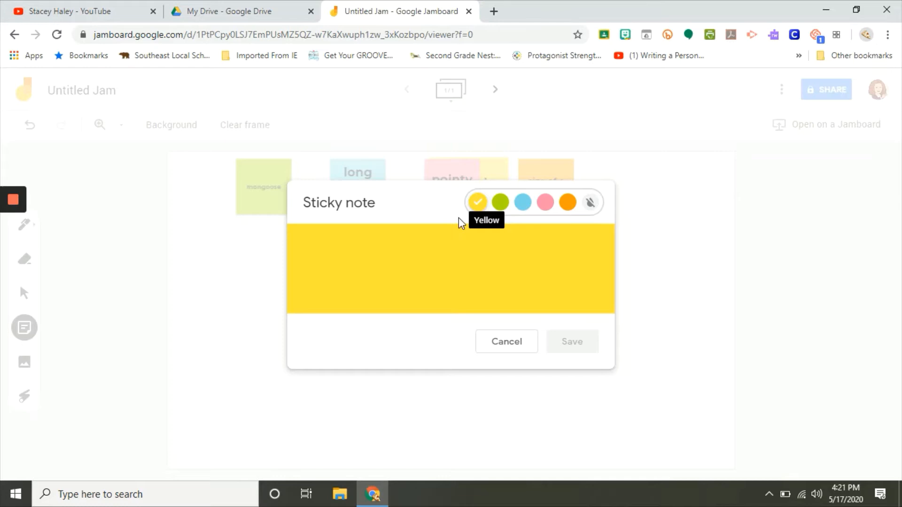
text(African d)
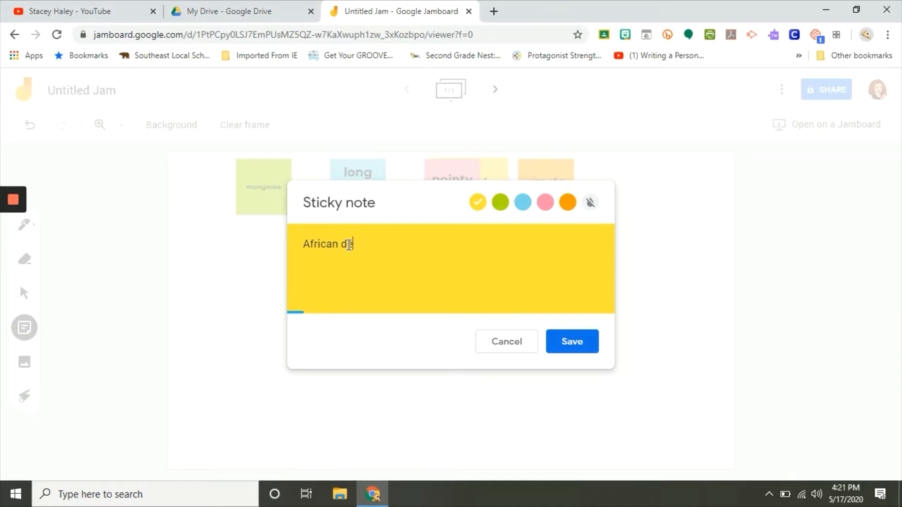
text(esert)
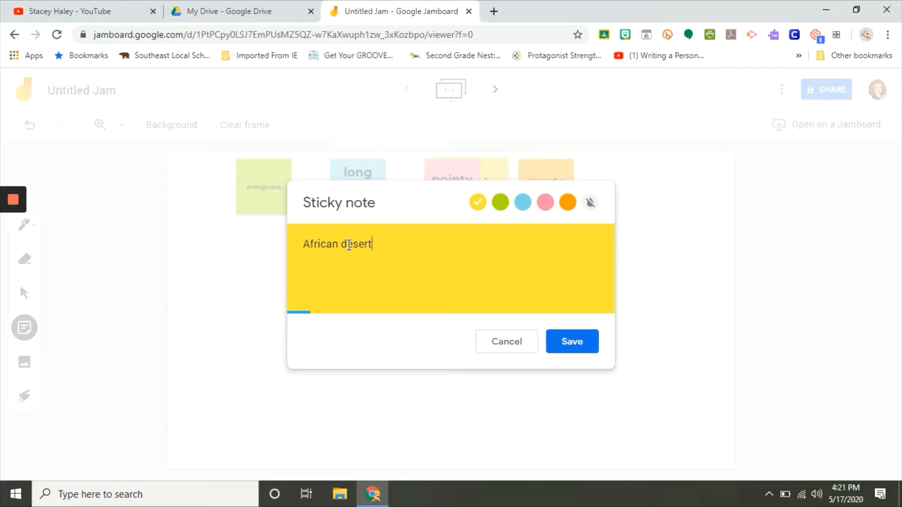
text(; h)
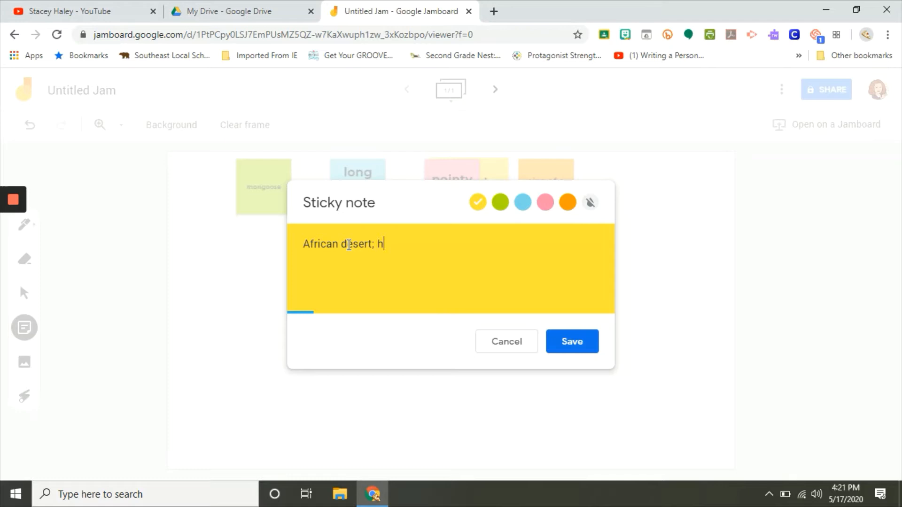
click(500, 202)
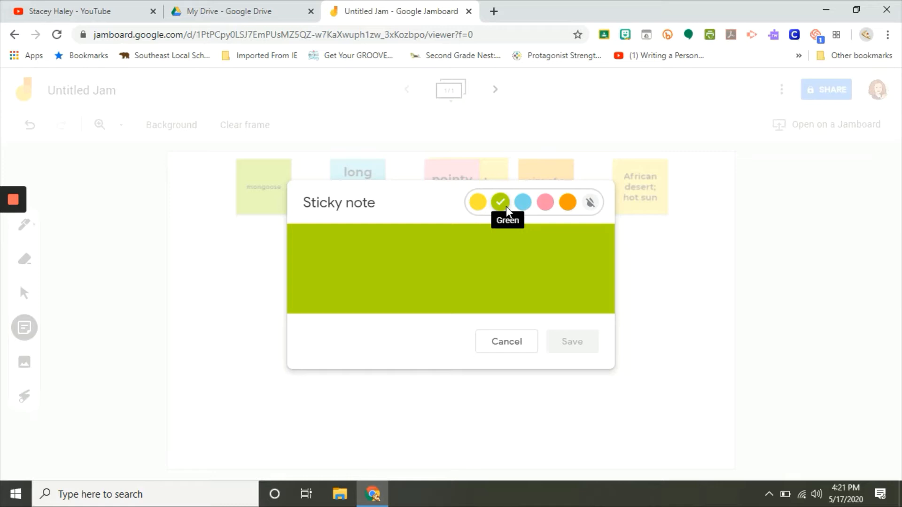
mouse_move(272, 255)
text(in a den with brothers and sisters)
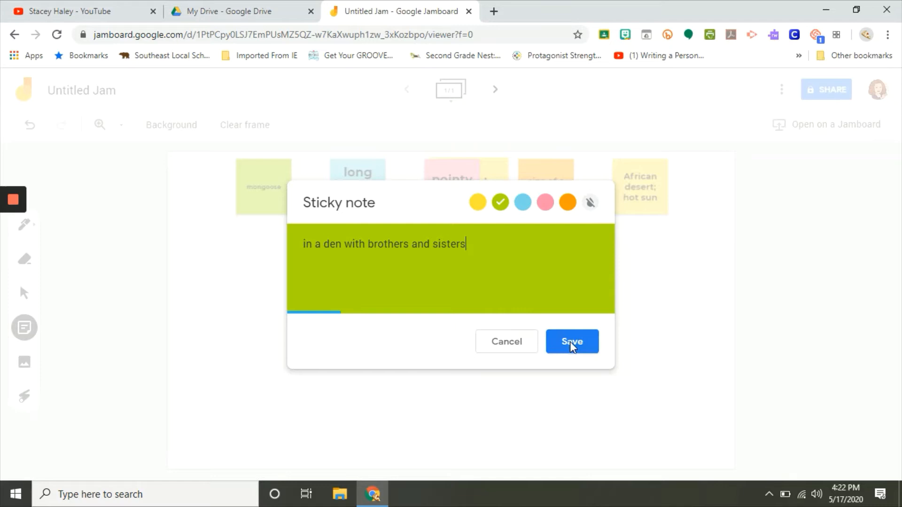
- Save the green den note and write a green 'warm sun; finds food' note
click(571, 341)
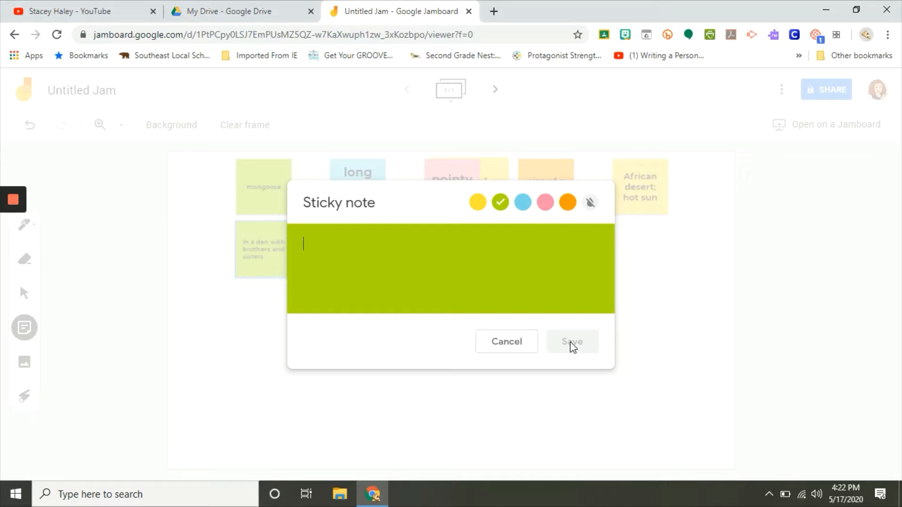
text(warm)
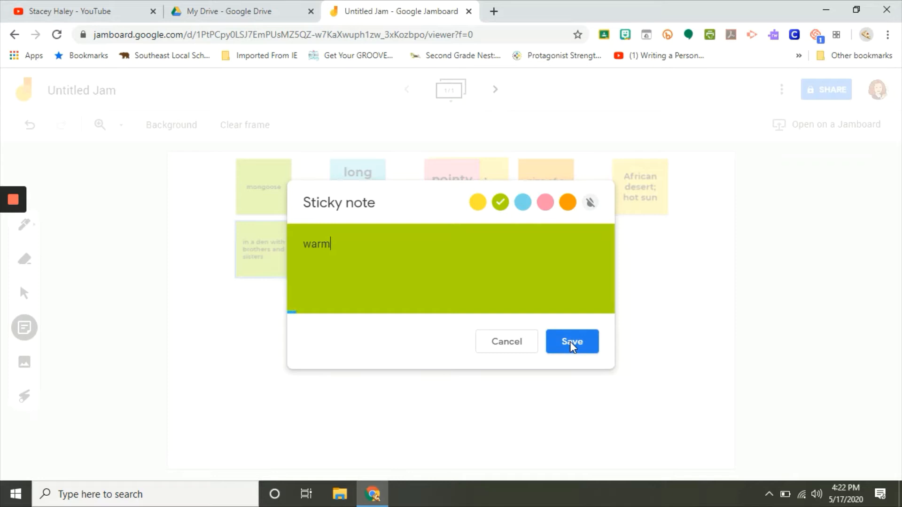
text(sun)
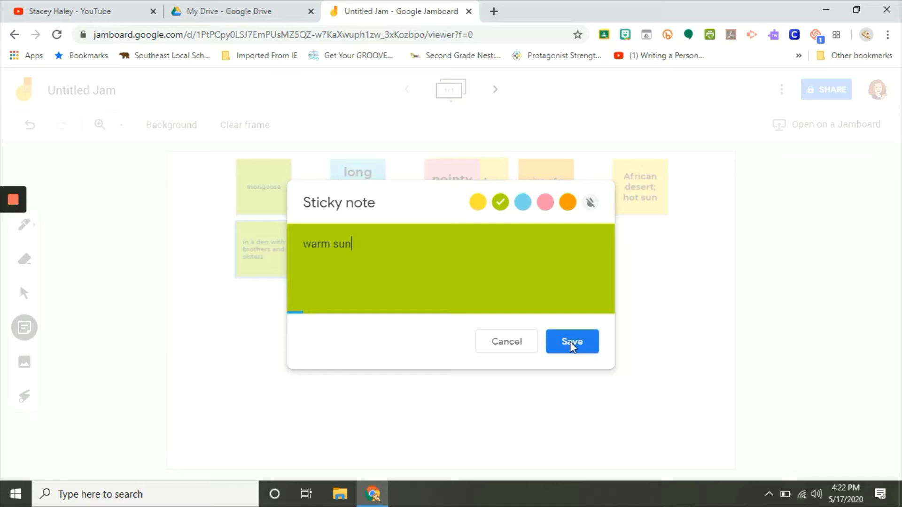
text(; finds food)
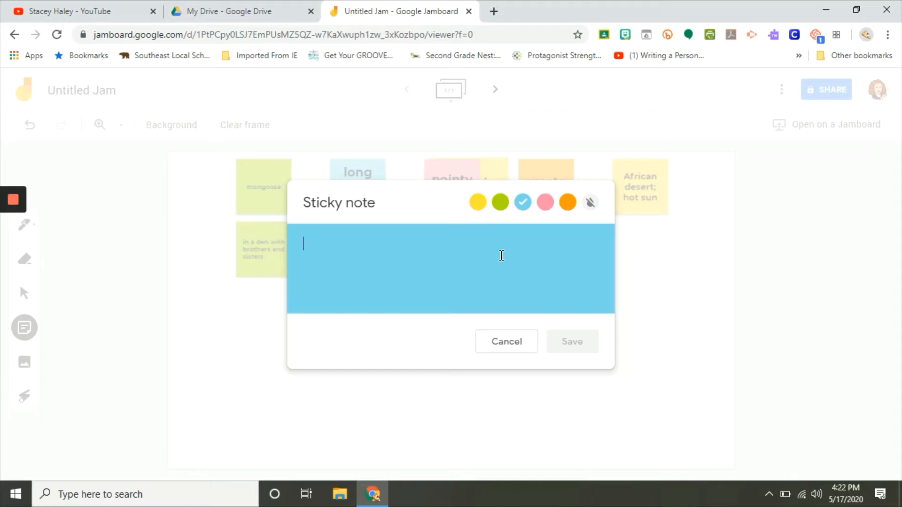
- Write a note reading 'insects; spiders; scorpions to eat'
text(i)
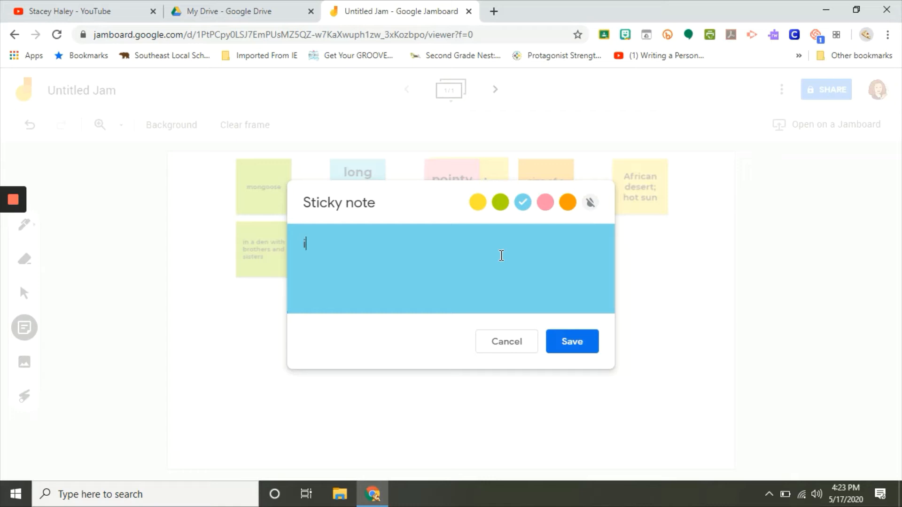
text(insects; spiders)
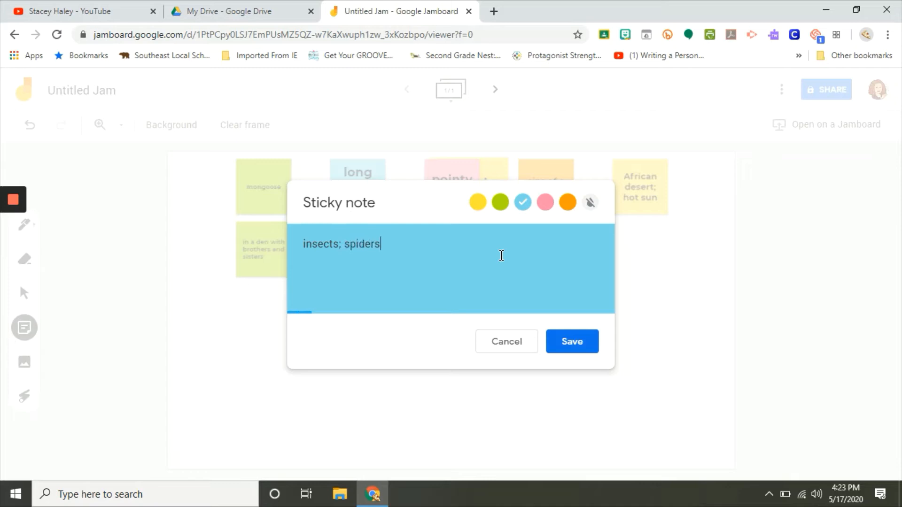
text(; scorpions)
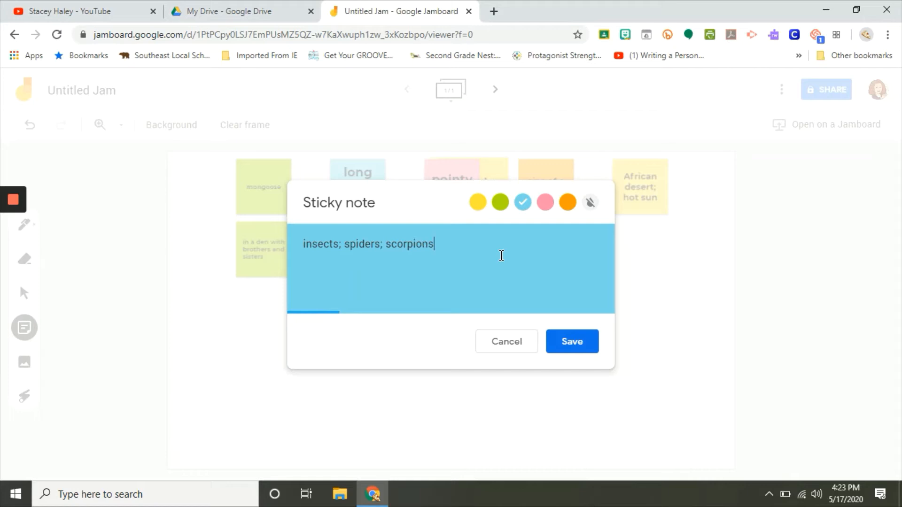
text(to eat)
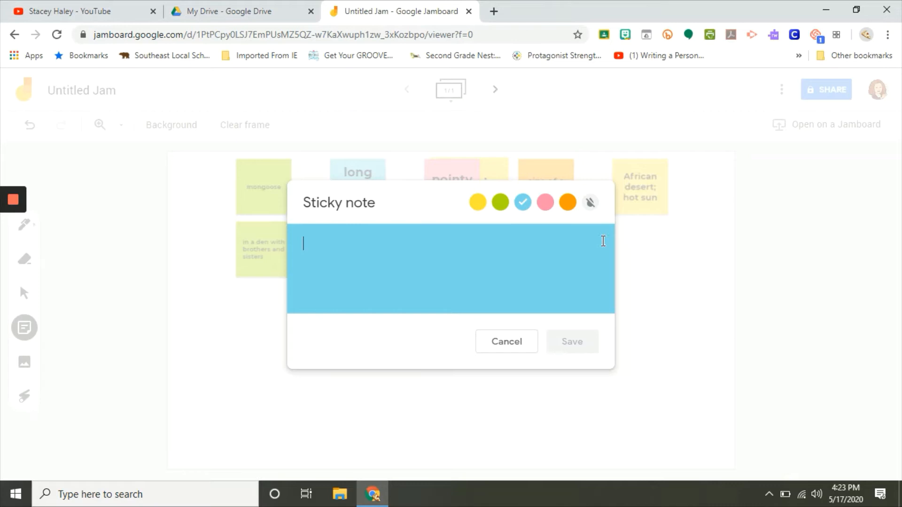
- Add a pink 'he makes funny sounds all day' note and an orange 'eagles and jackals' note
click(545, 202)
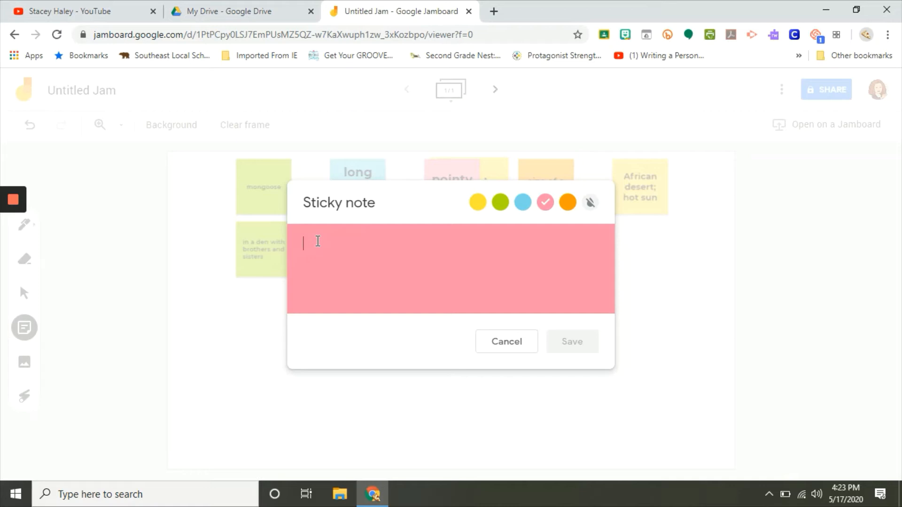
text(he makes funny sounds a)
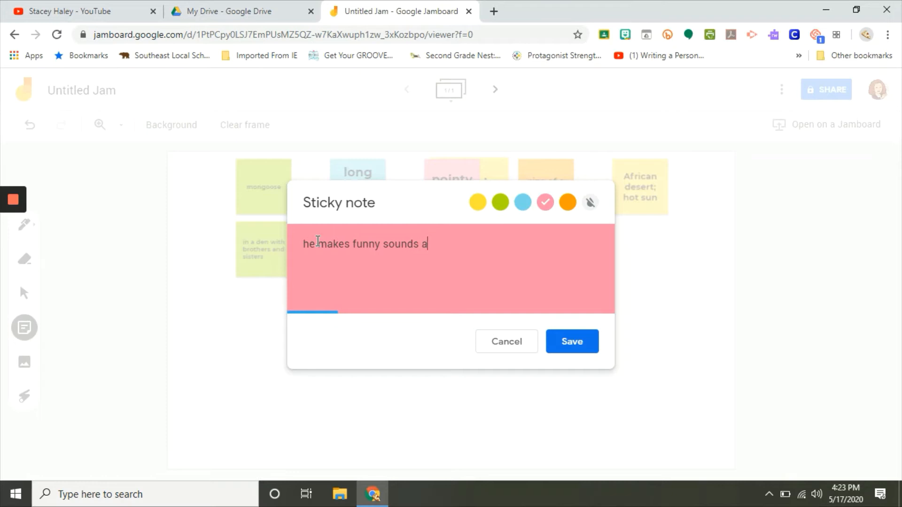
click(566, 202)
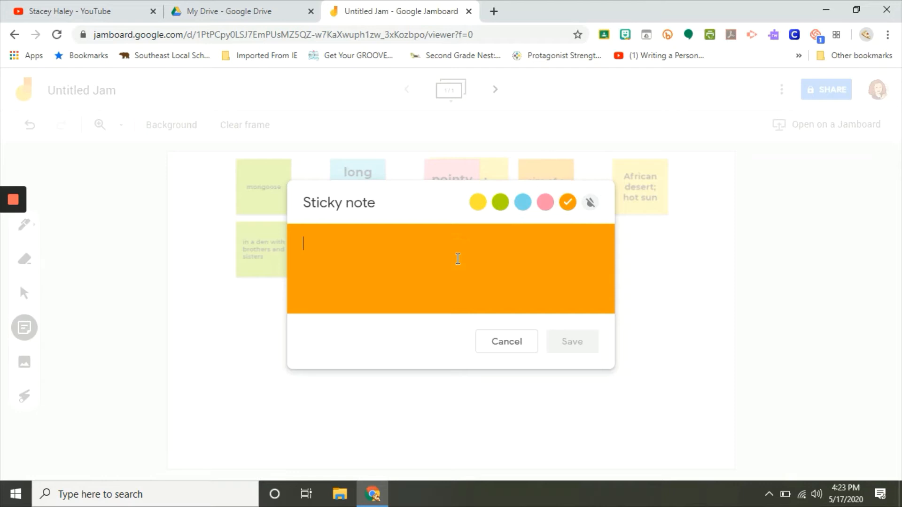
text(eagles and jackals)
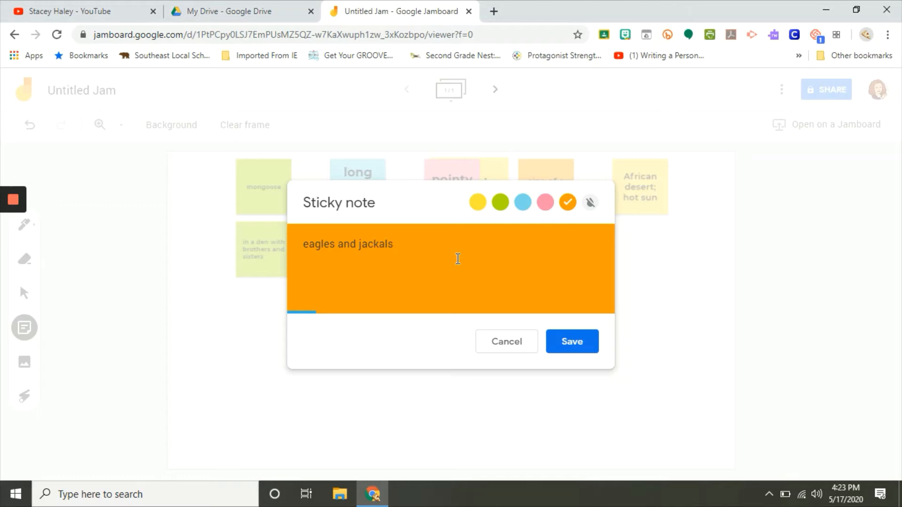
click(571, 341)
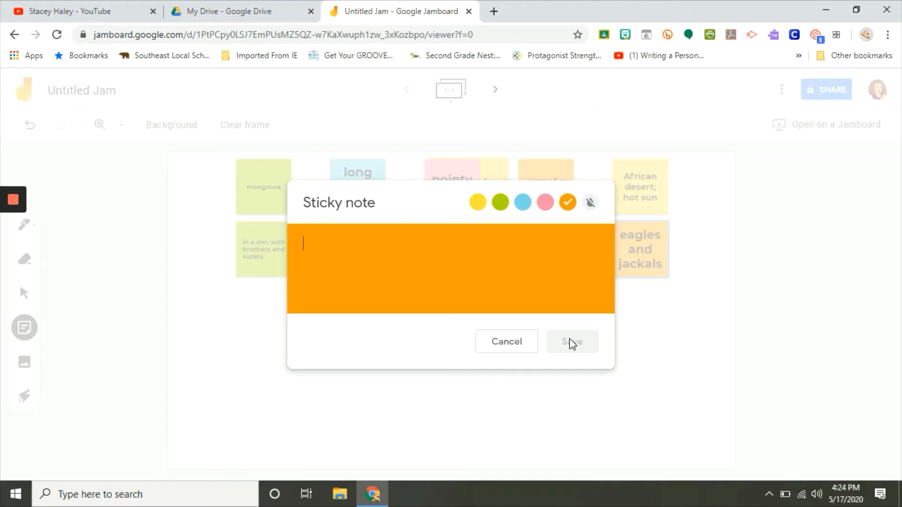
- Add and save a 'sleeps at night' note
text(s)
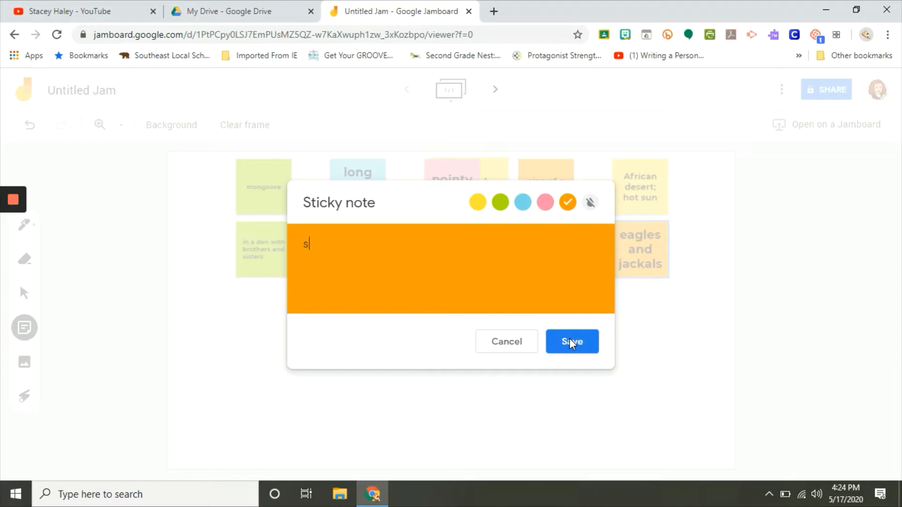
text(leeps at night)
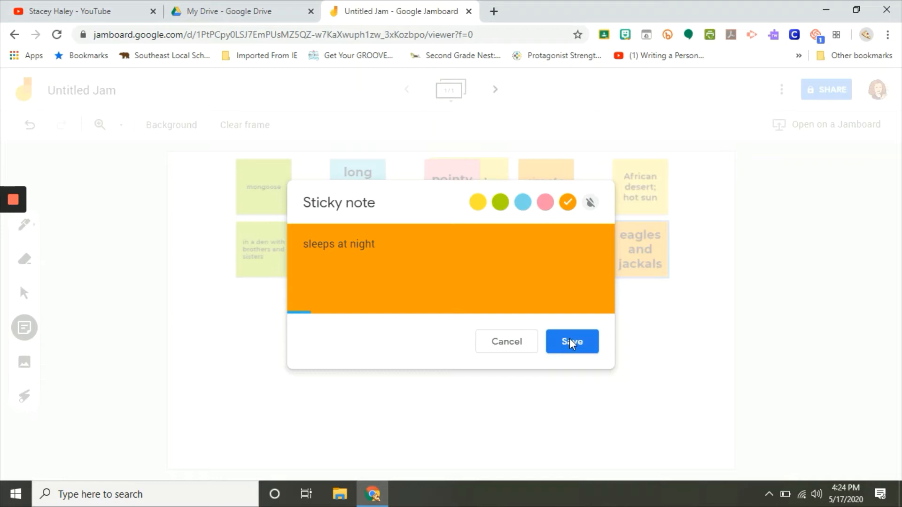
click(572, 341)
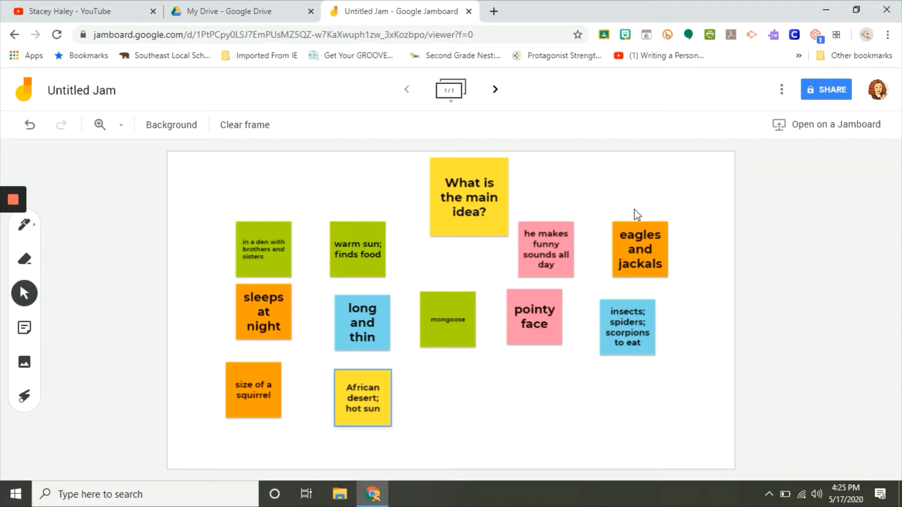
mouse_move(493, 253)
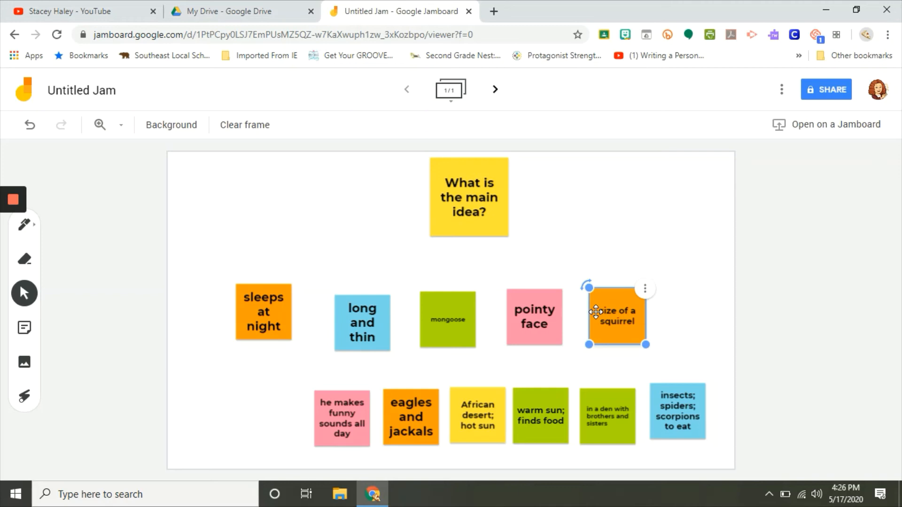
- Add a yellow 'The meerkat has a interesting life.' note and dismiss the extra empty note
click(300, 200)
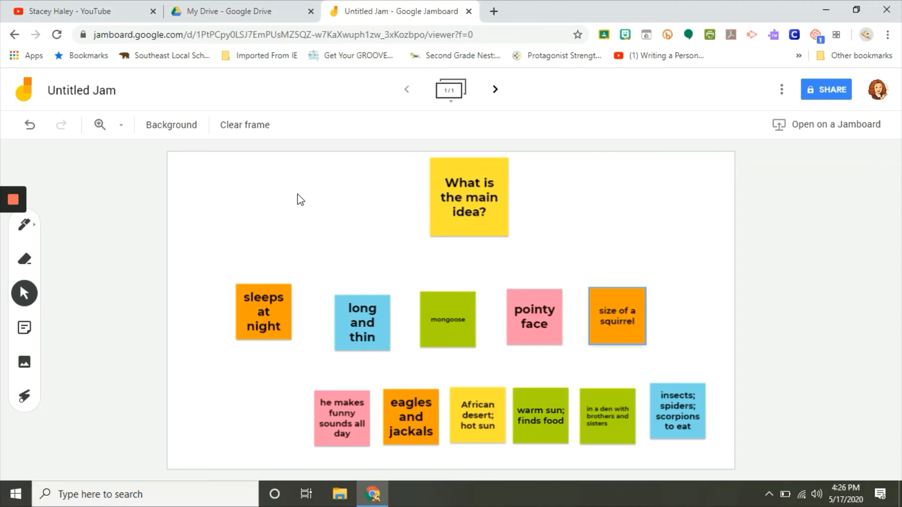
click(24, 327)
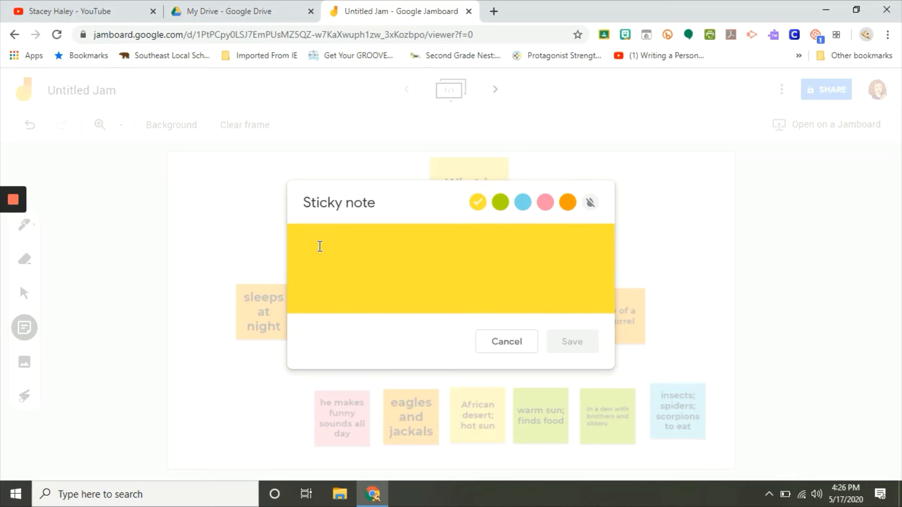
text(The meerkat has a)
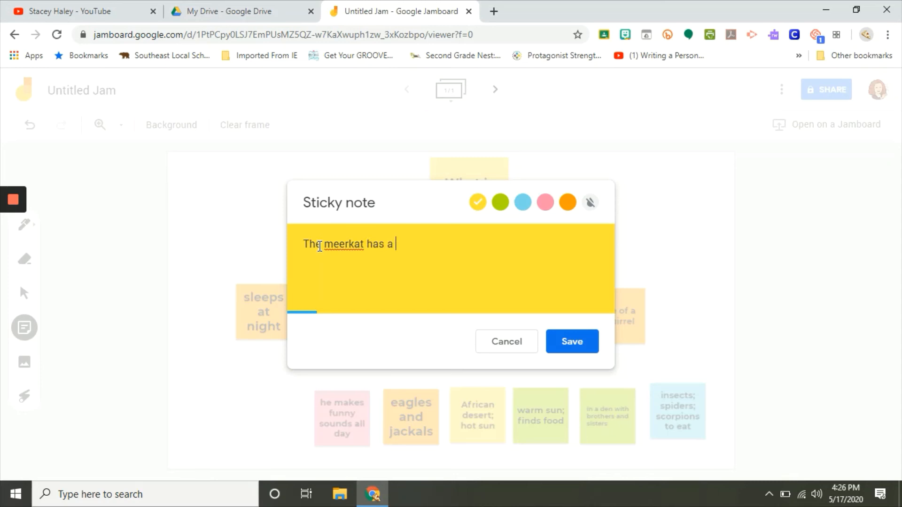
text(interestin)
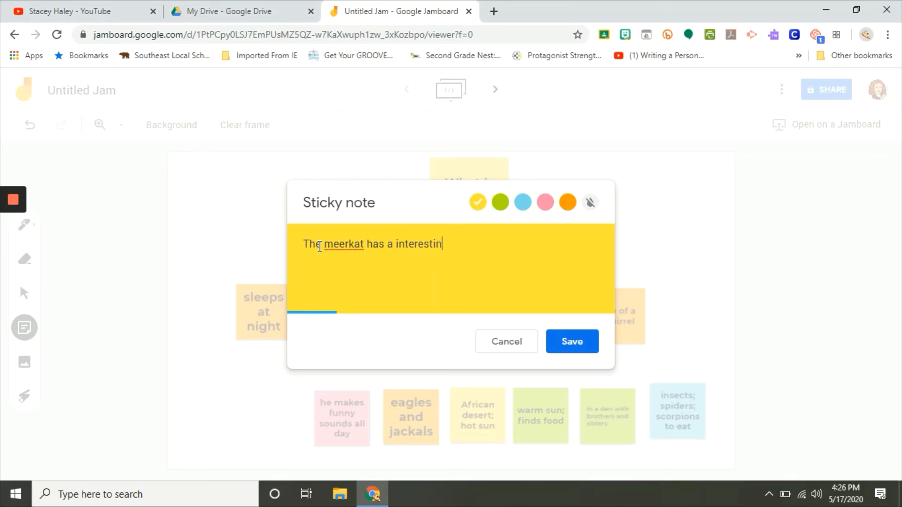
click(571, 341)
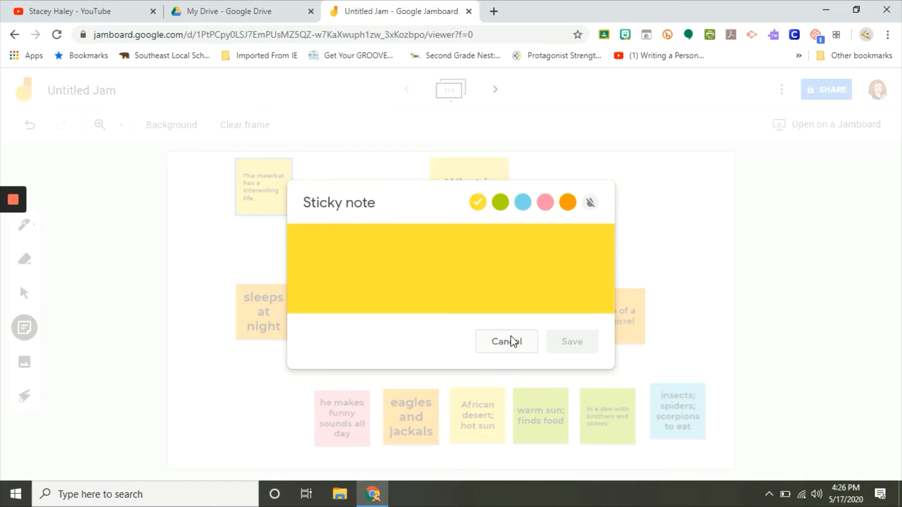
click(506, 341)
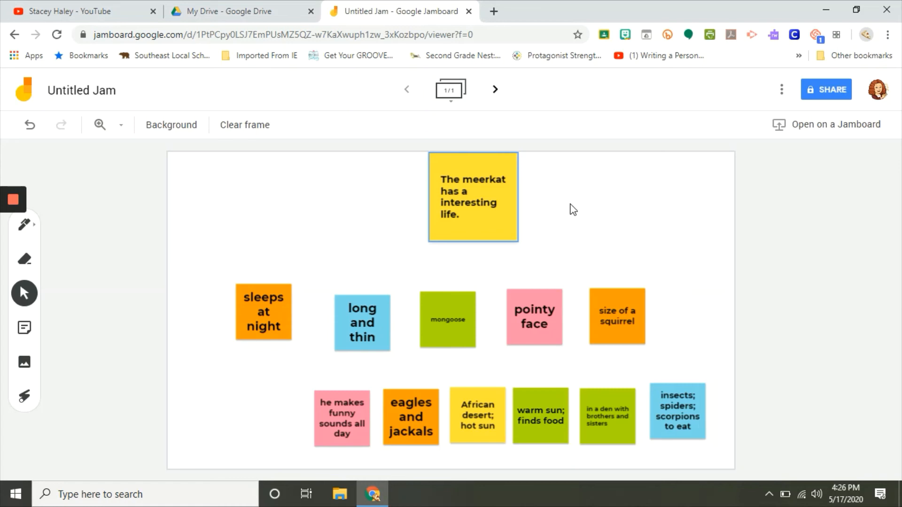
- Change 'interesting' to 'dangerous' in the top yellow note
click(472, 197)
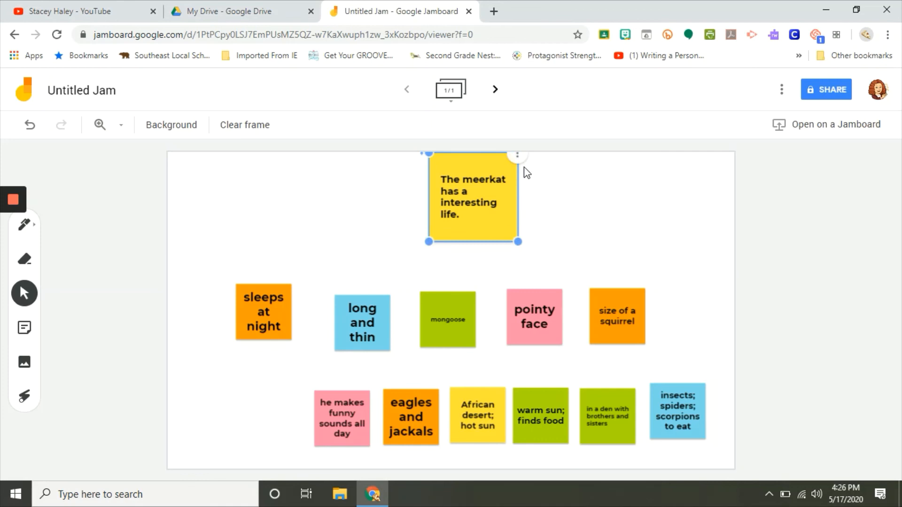
double_click(472, 198)
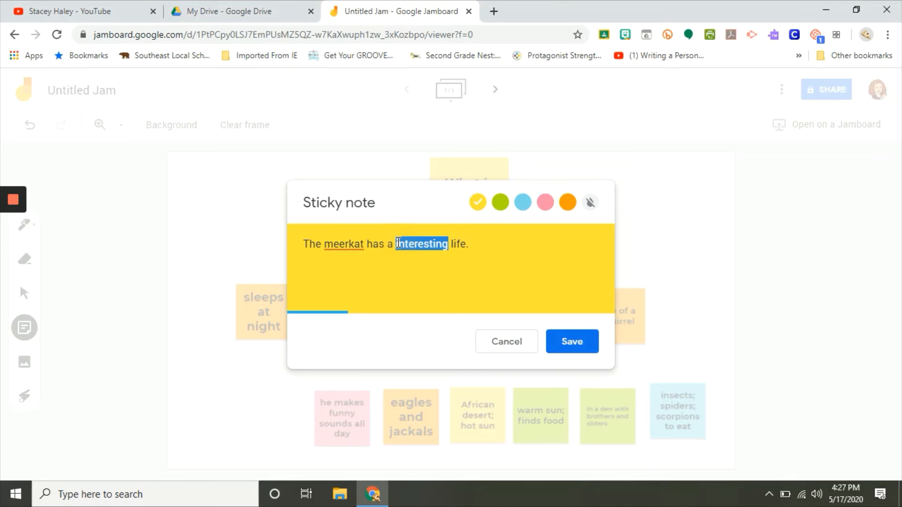
click(571, 342)
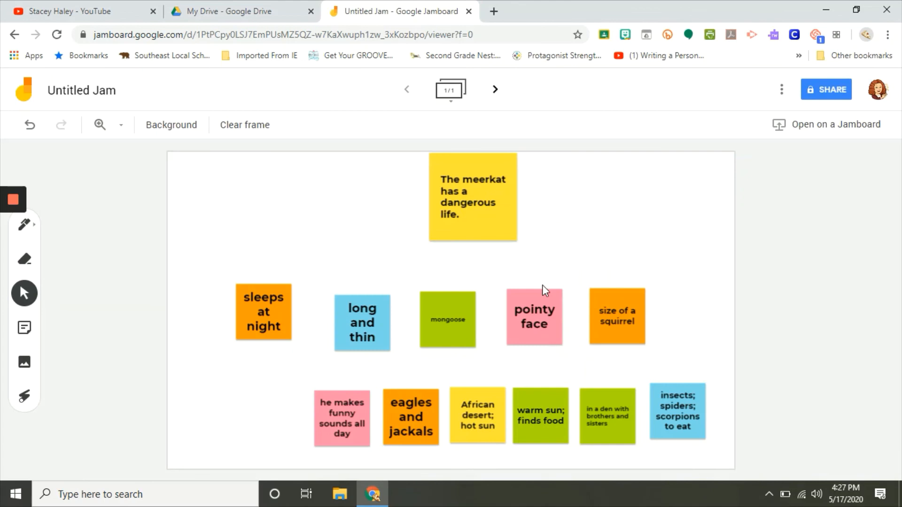
- Replace the top note's sentence with 'The meerkat is interesting.' and save it
click(473, 197)
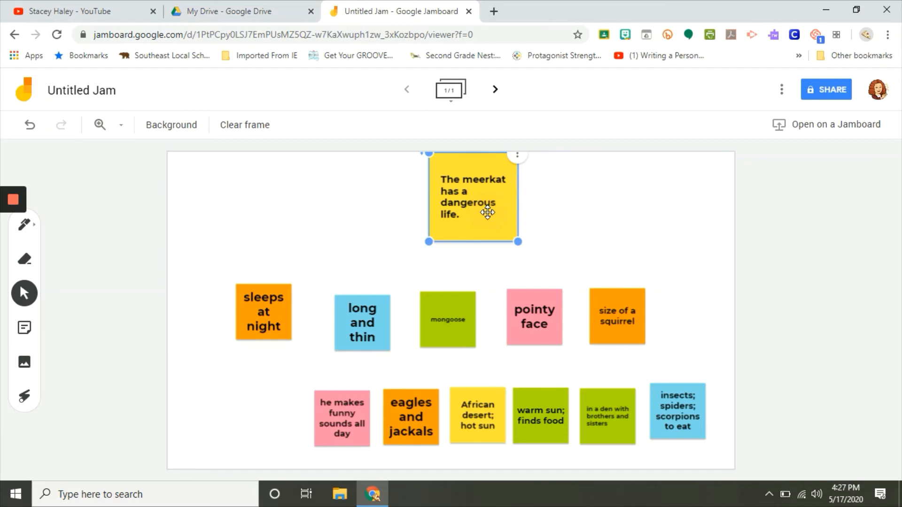
double_click(473, 198)
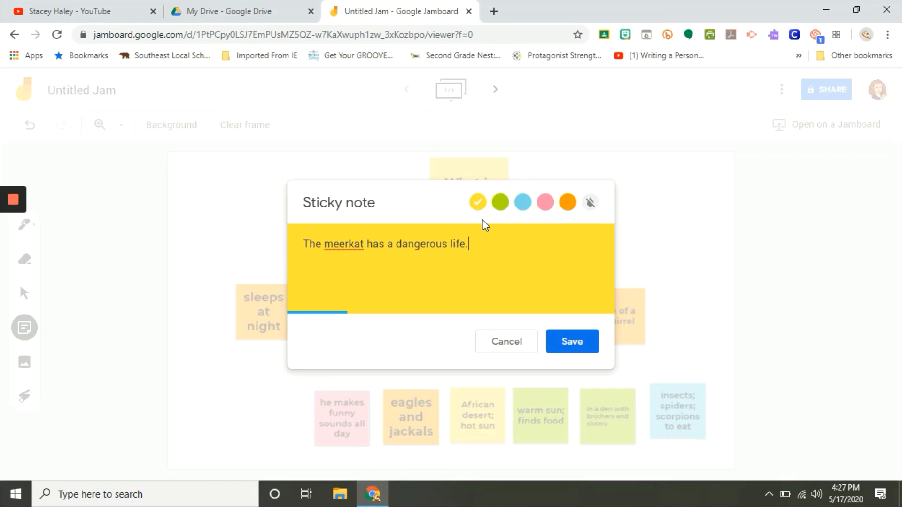
double_click(424, 244)
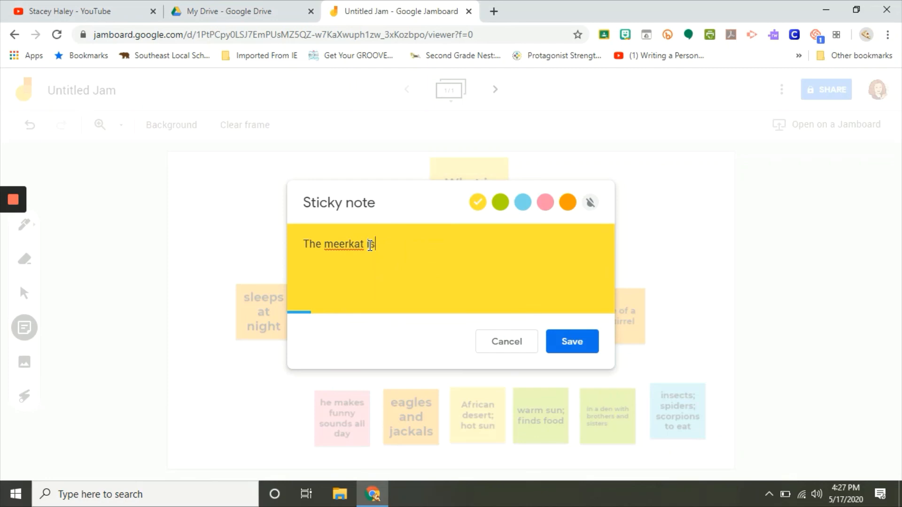
click(572, 342)
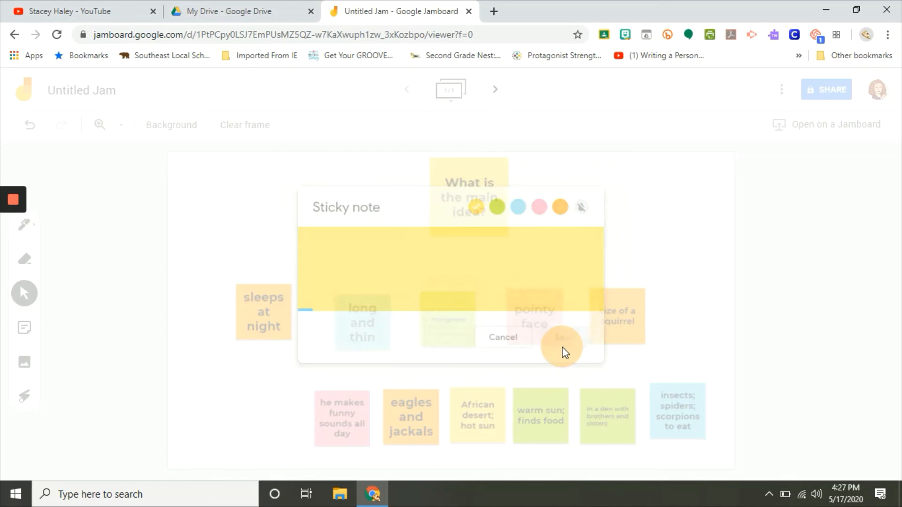
click(562, 346)
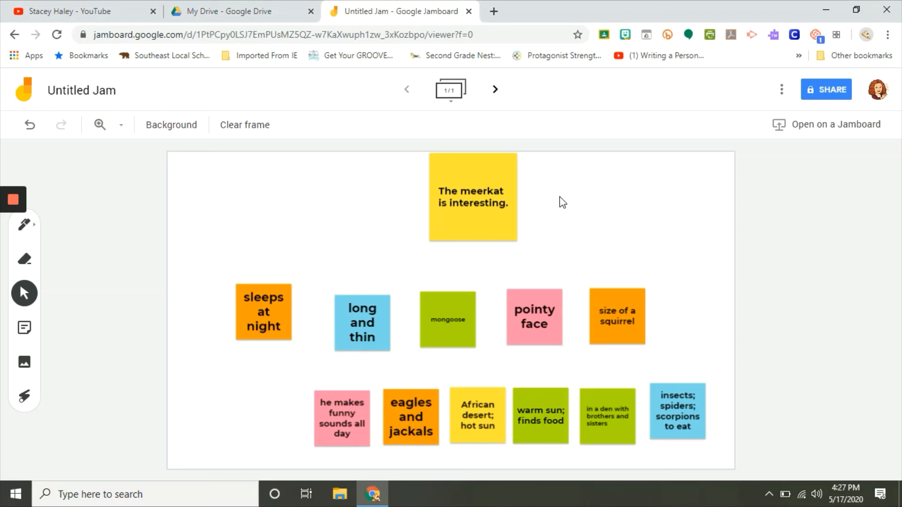